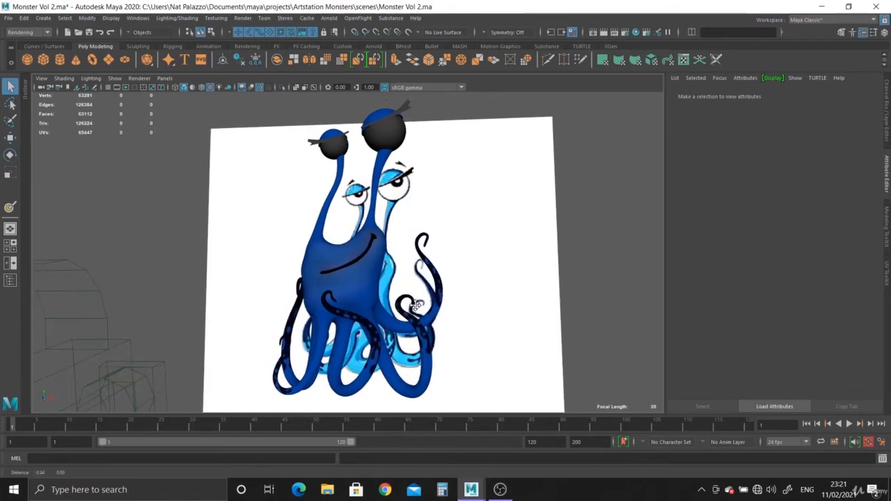
Create an aiStandardSurface named 'characte...' in the Hypershade and bring up assignment options on the body
click(411, 303)
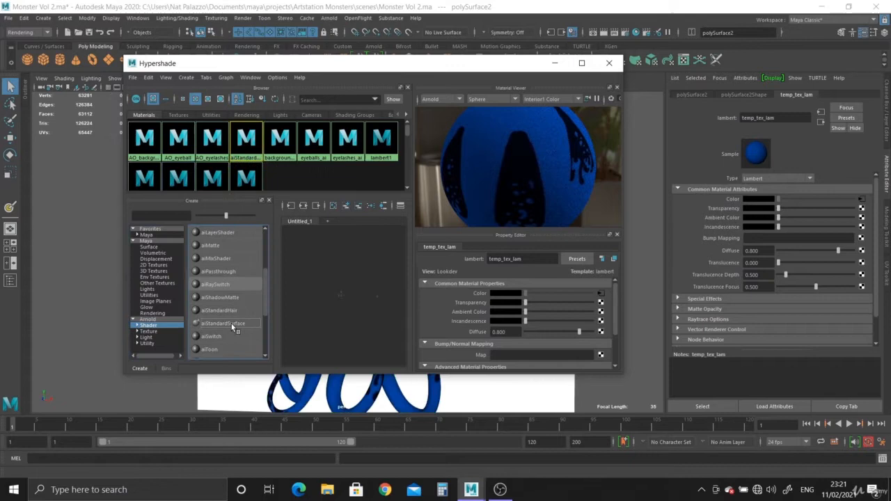
click(221, 323)
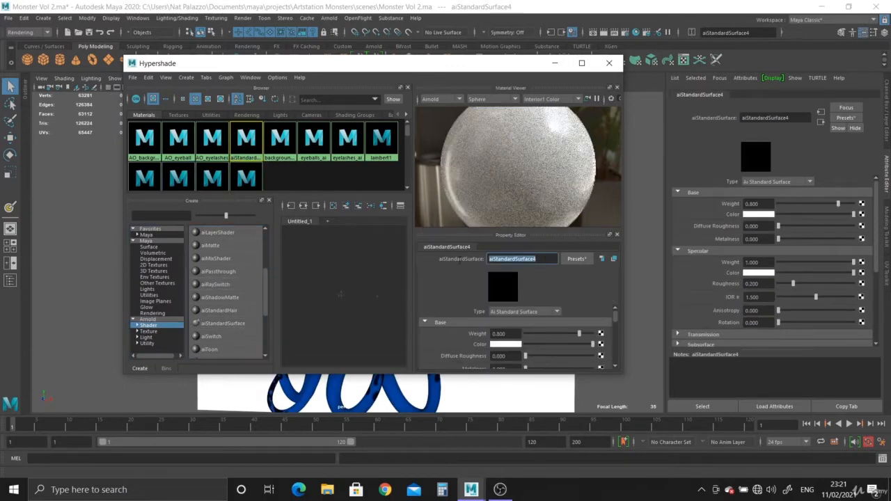
text(character_ai)
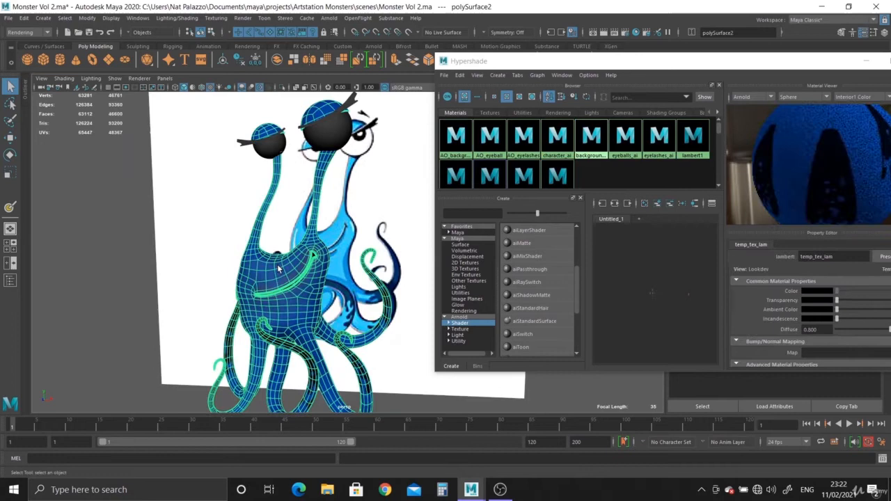
right_click(557, 136)
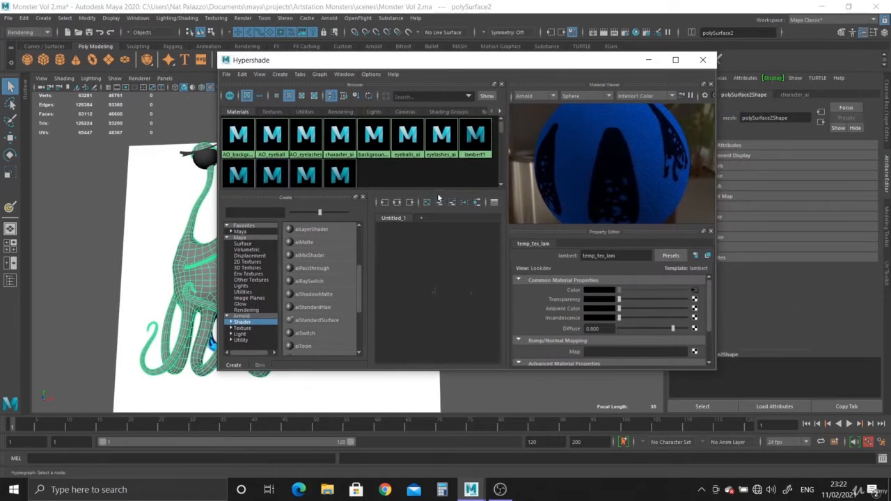
mouse_move(305, 174)
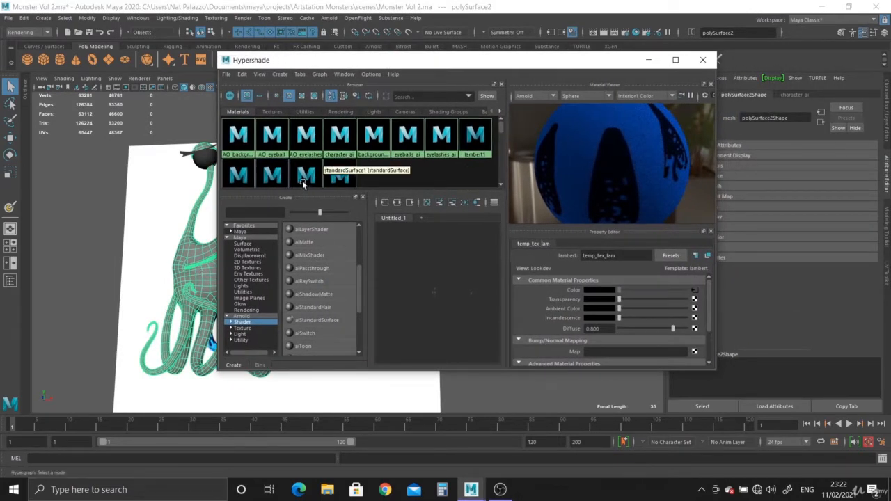
Assign character_ai to the monster body and raise its Subsurface Weight to 1
click(340, 136)
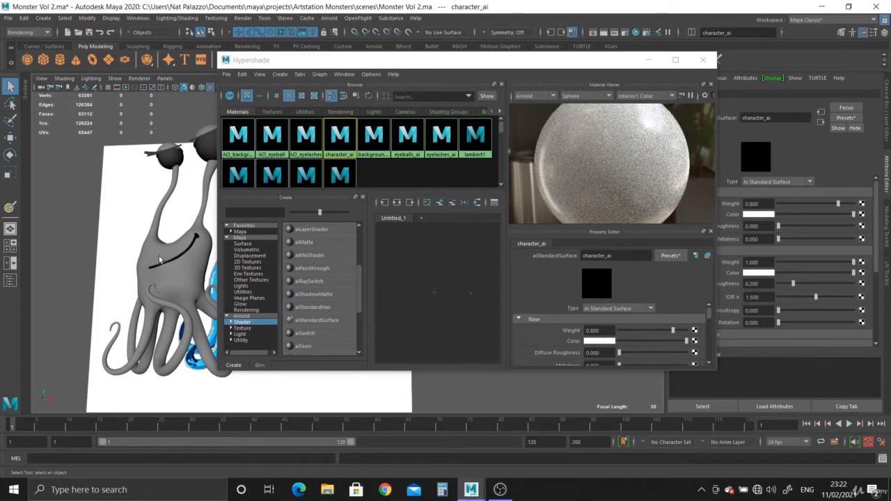
scroll(down, 3)
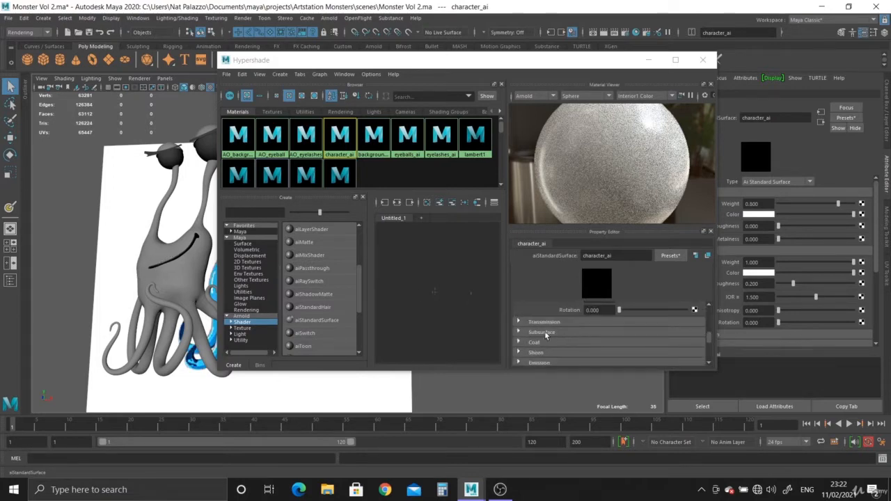
click(542, 331)
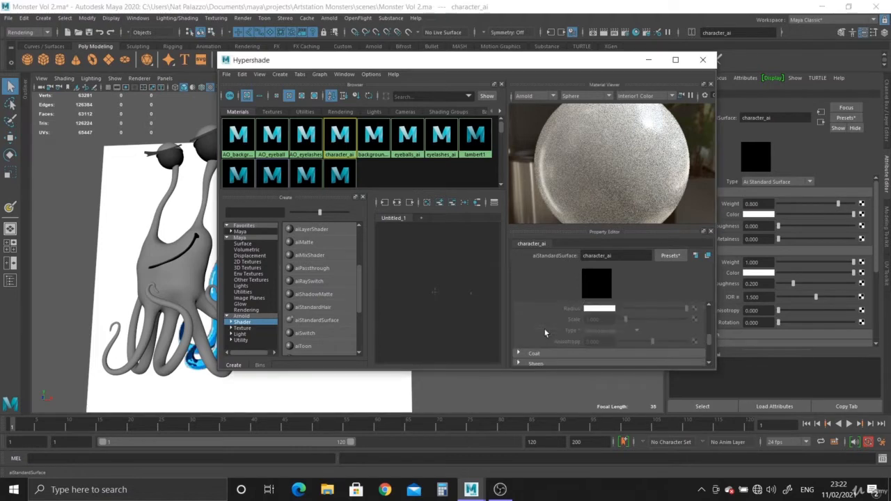
click(540, 303)
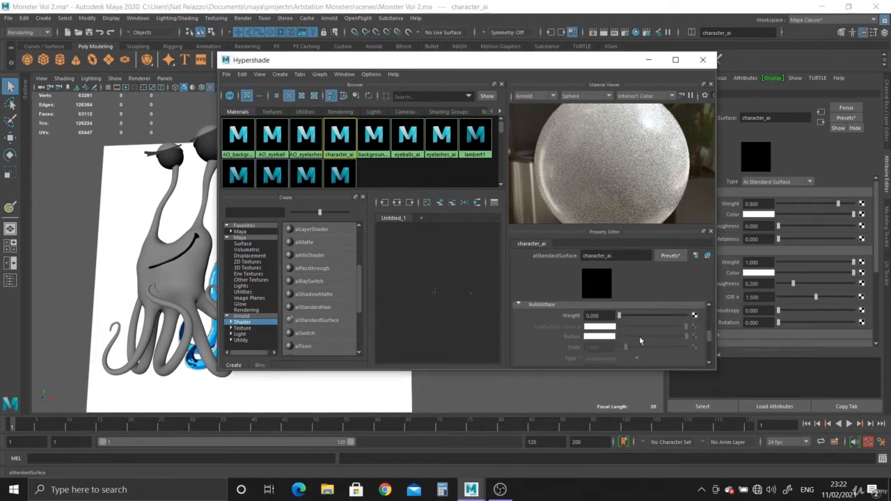
mouse_move(627, 342)
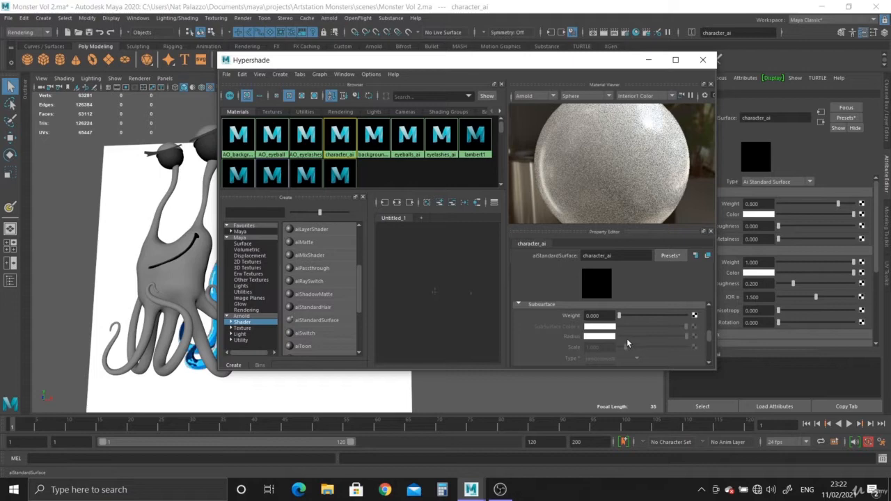
drag(618, 314, 657, 343)
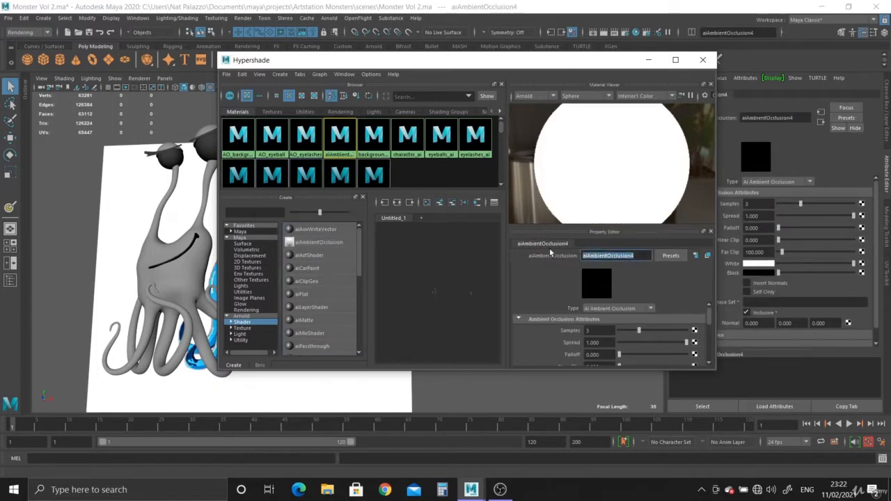
Create an aiAmbientOcclusion node named AO_character feeding the subsurface colour
text(AO_character)
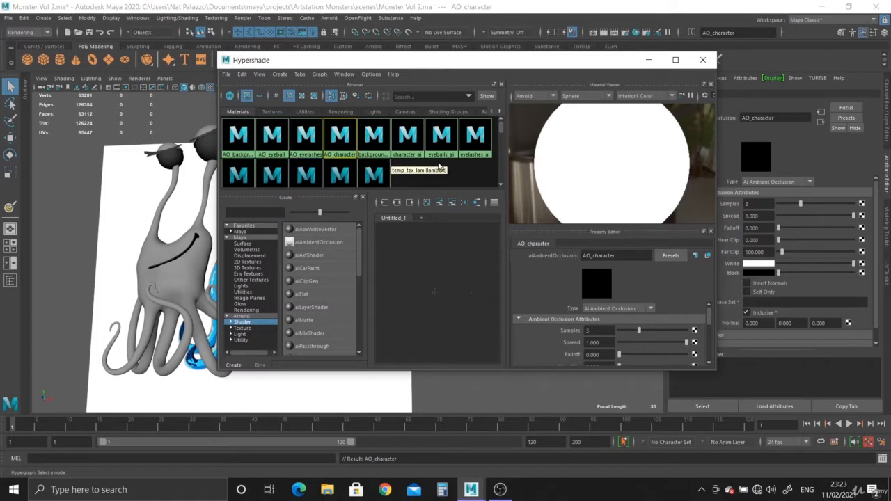
mouse_move(407, 139)
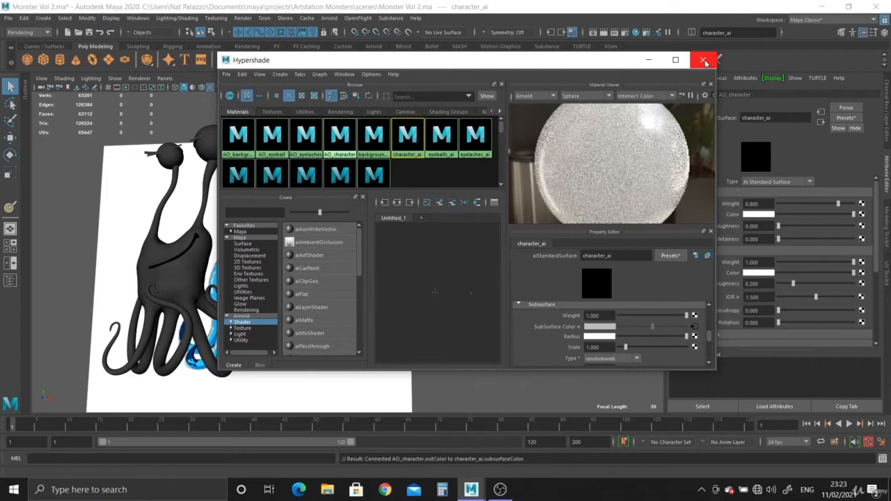
Close the Hypershade and look through camera1 at the monster body
click(701, 60)
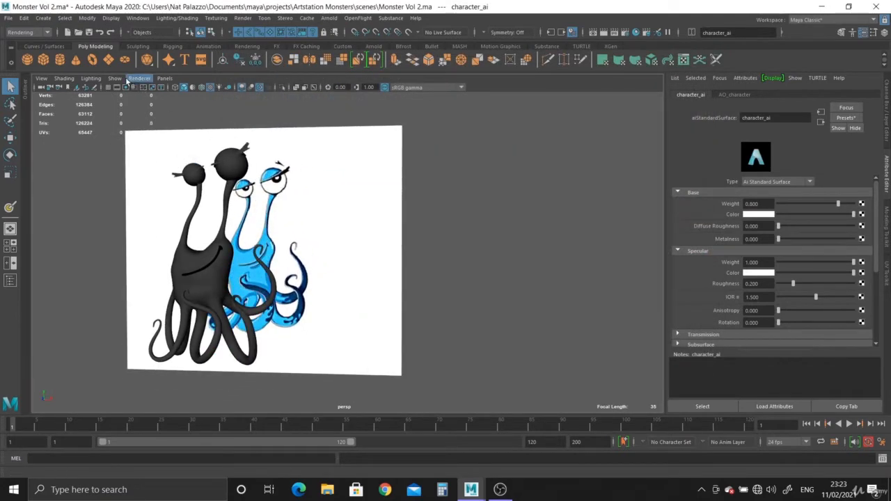
click(114, 78)
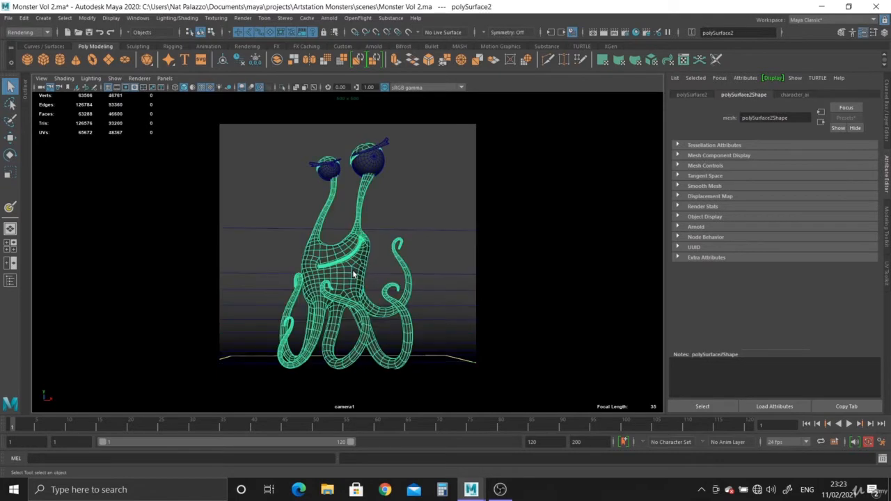
mouse_move(348, 289)
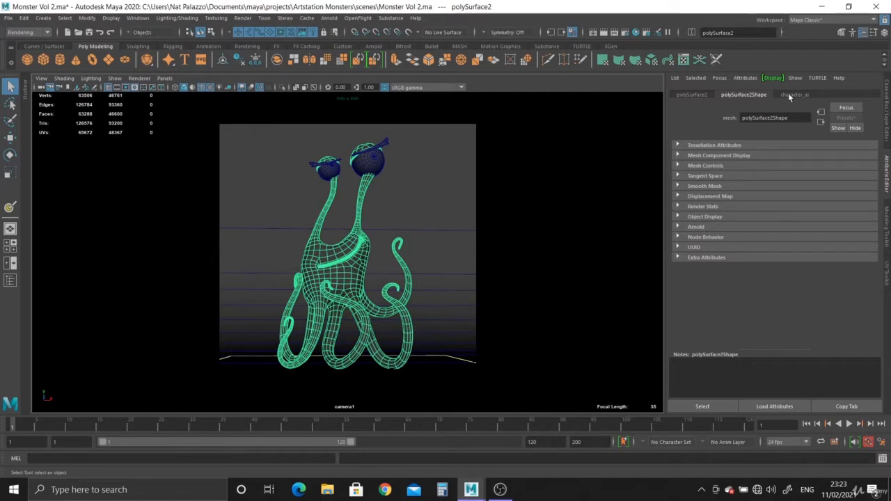
Add a File texture node named character_tex to the AO_character occlusion setup
click(798, 94)
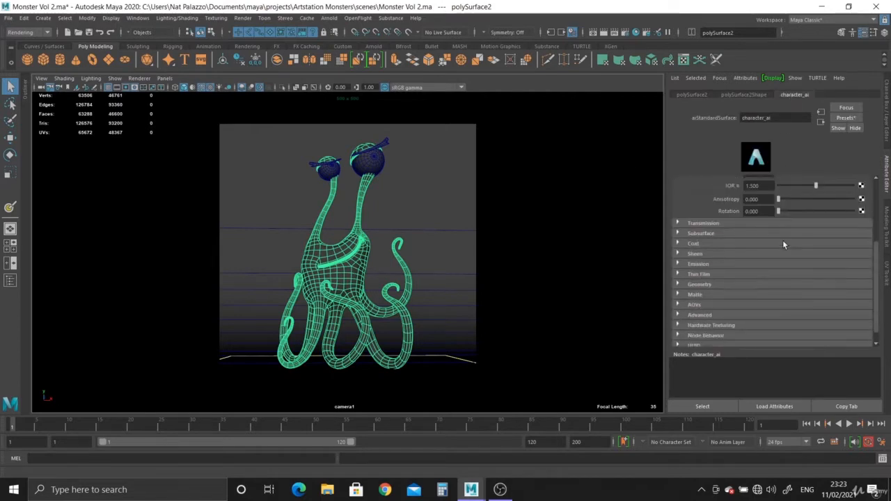
click(700, 234)
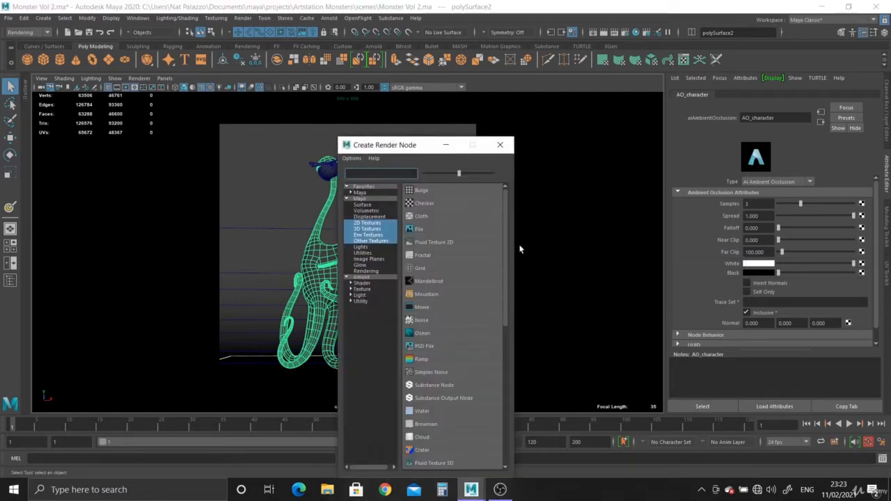
click(420, 229)
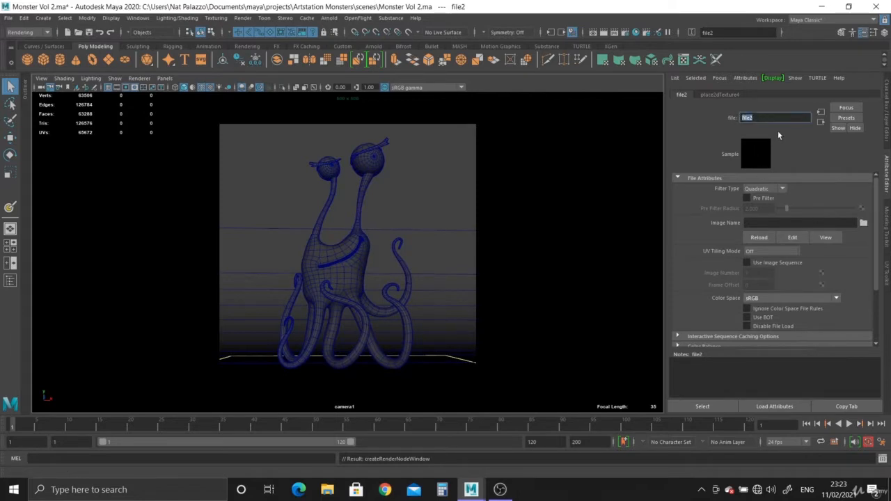
text(character)
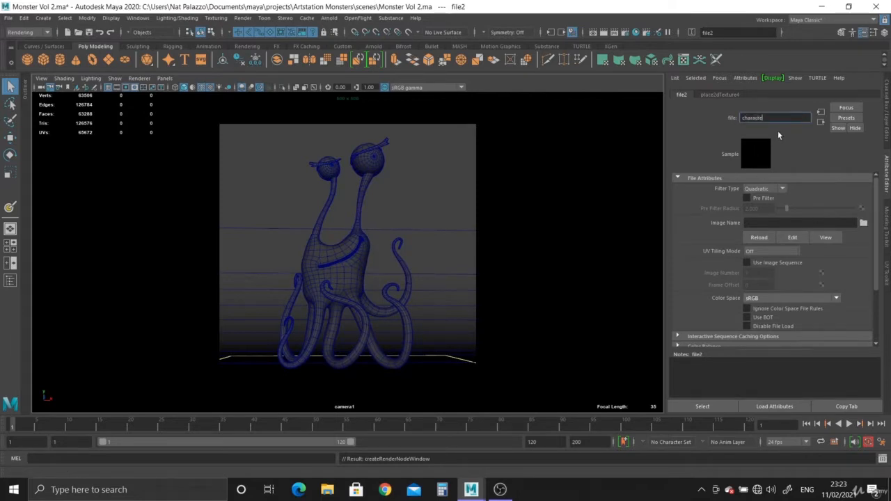
text(character_tex)
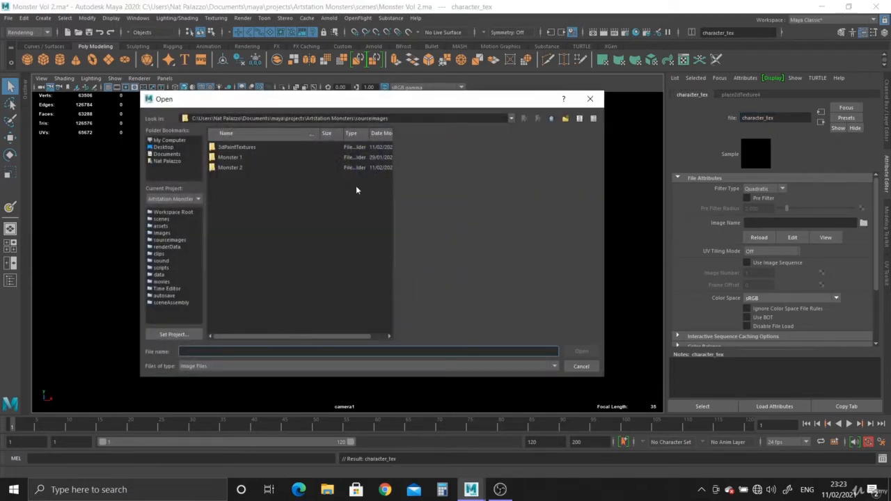
Load polySurface2Shape_color.jpg from sourceimages/2dPaintTextures/Monster Vol 2 into character_tex
click(230, 167)
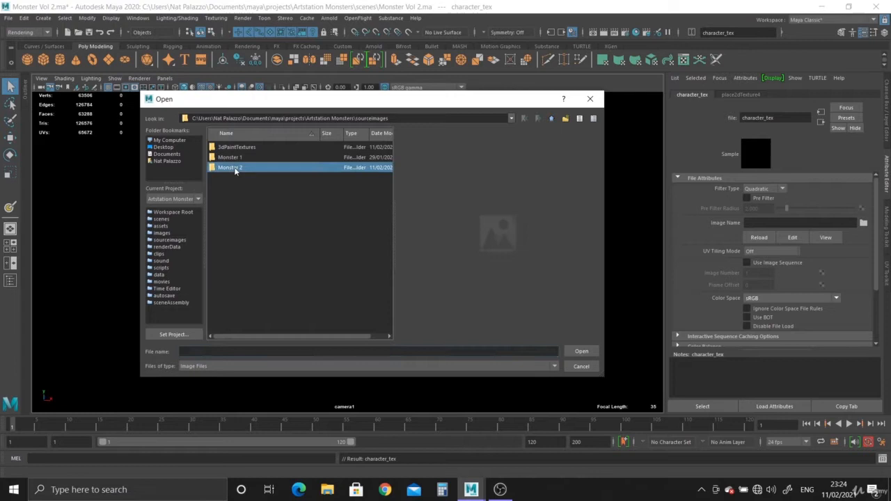
double_click(230, 167)
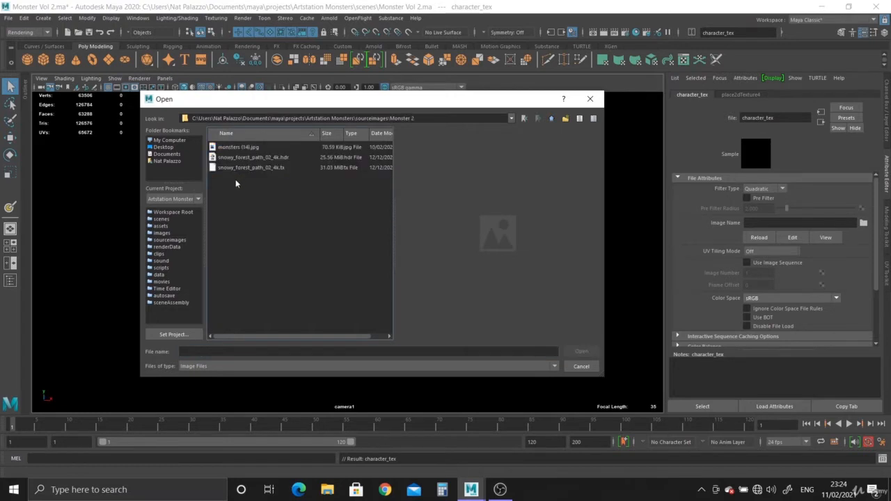
mouse_move(199, 125)
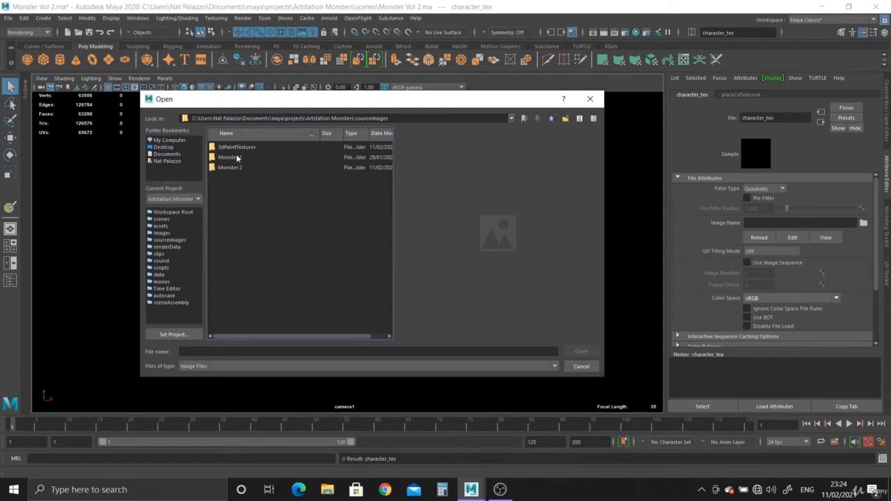
double_click(236, 148)
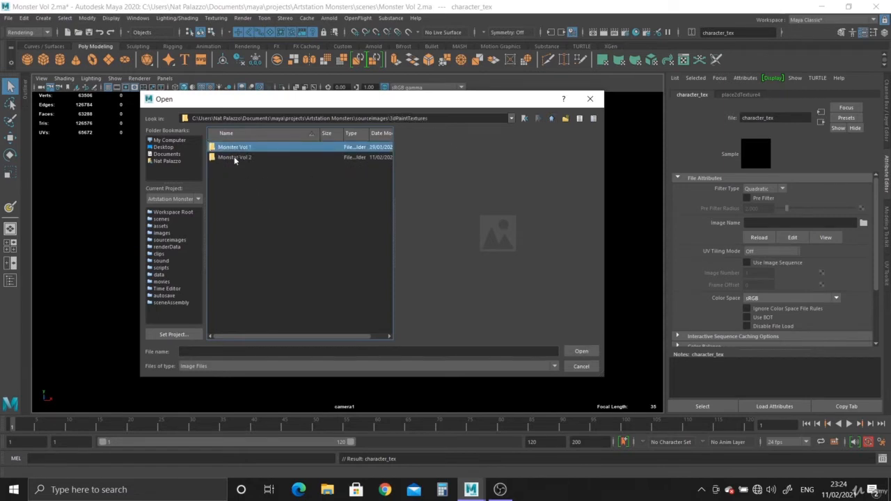
double_click(233, 155)
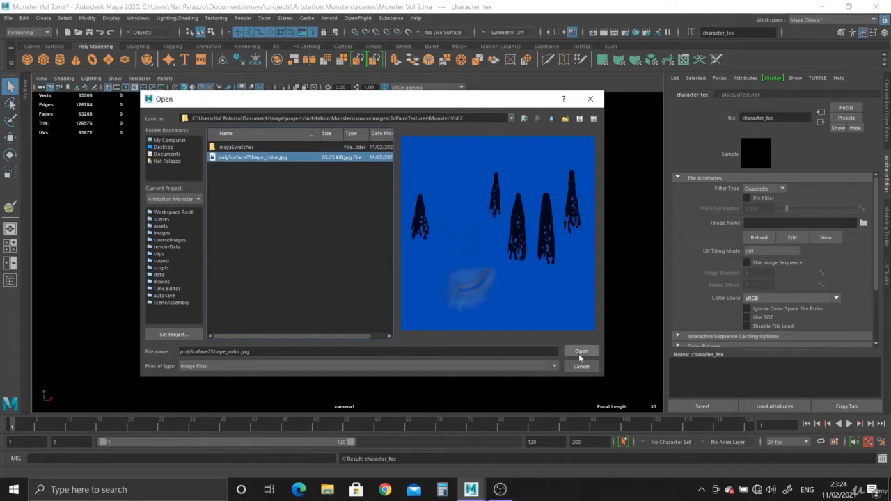
click(580, 351)
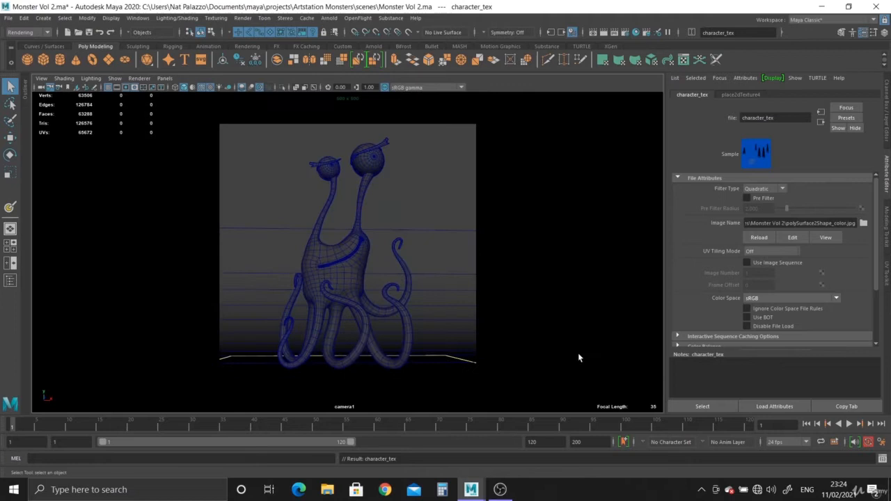
mouse_move(844, 208)
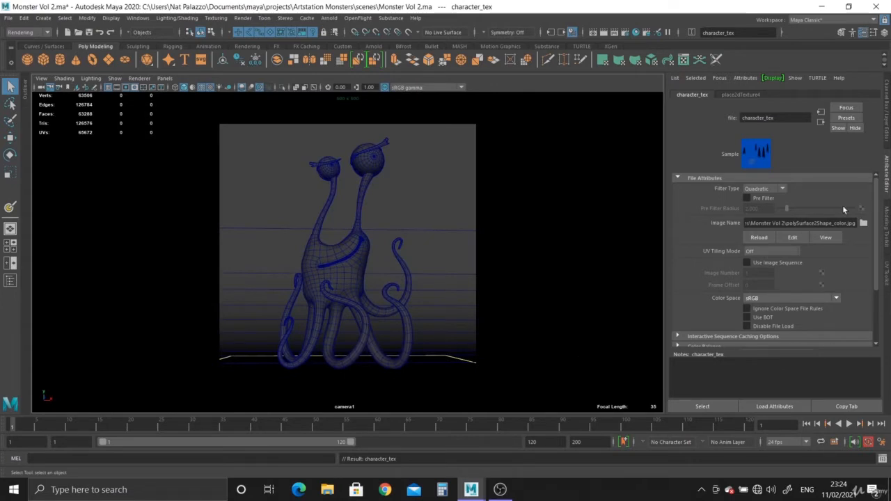
mouse_move(774, 406)
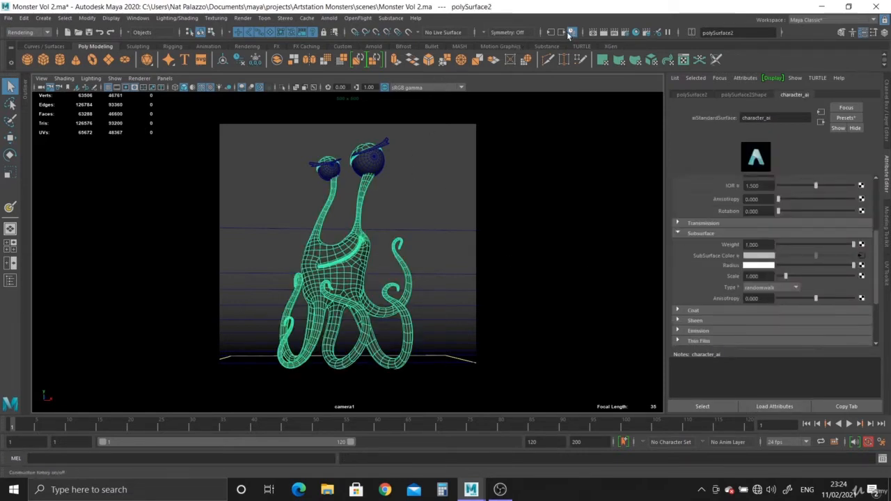
Render the monster in Arnold RenderView and re-render to show the blue texture
click(357, 18)
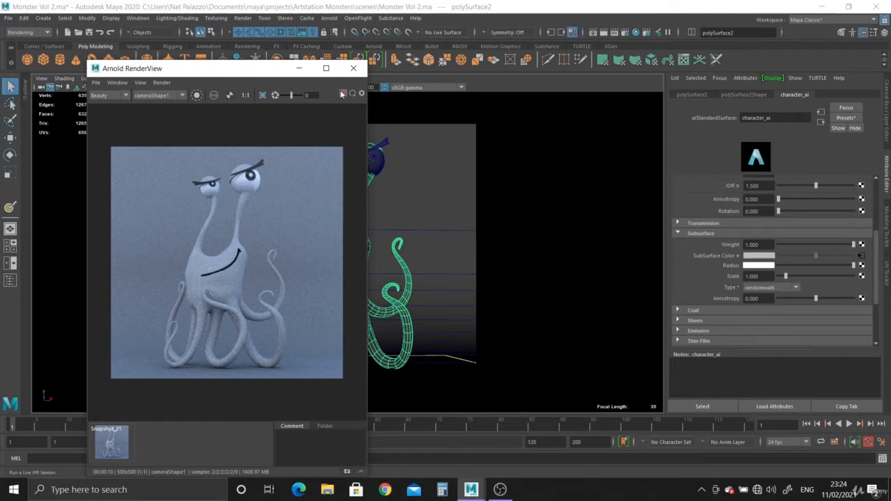
click(342, 95)
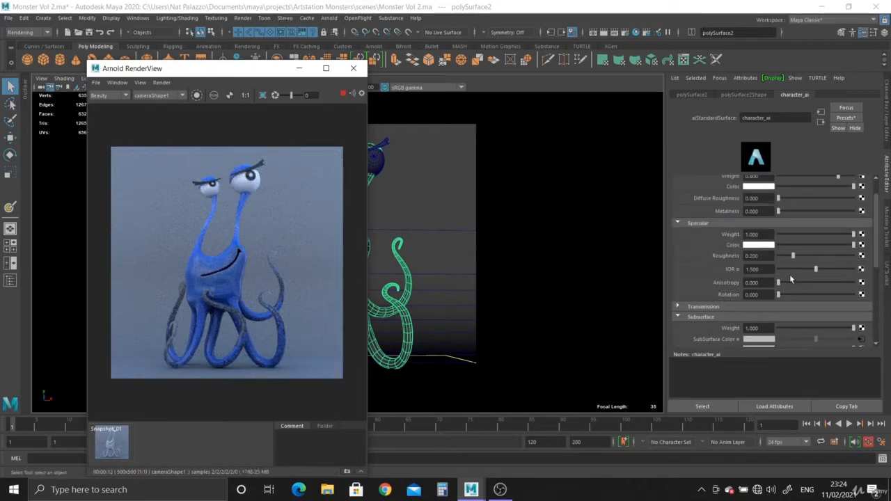
scroll(down, 3)
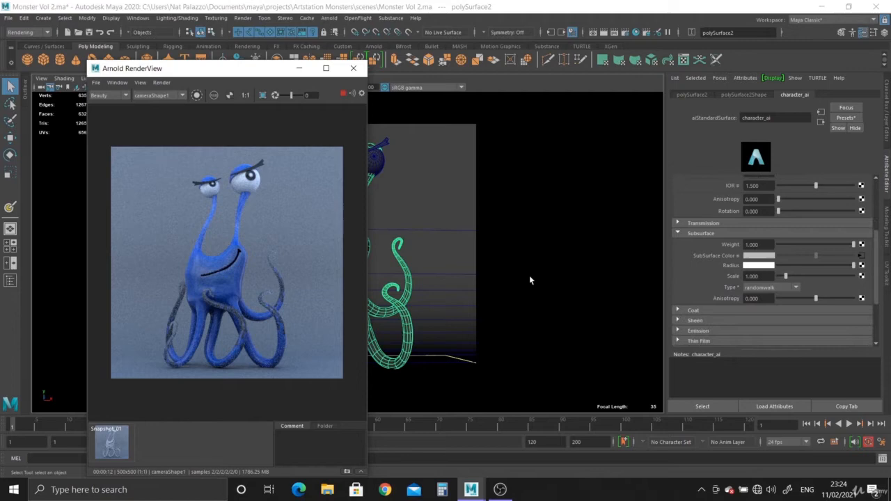
mouse_move(413, 287)
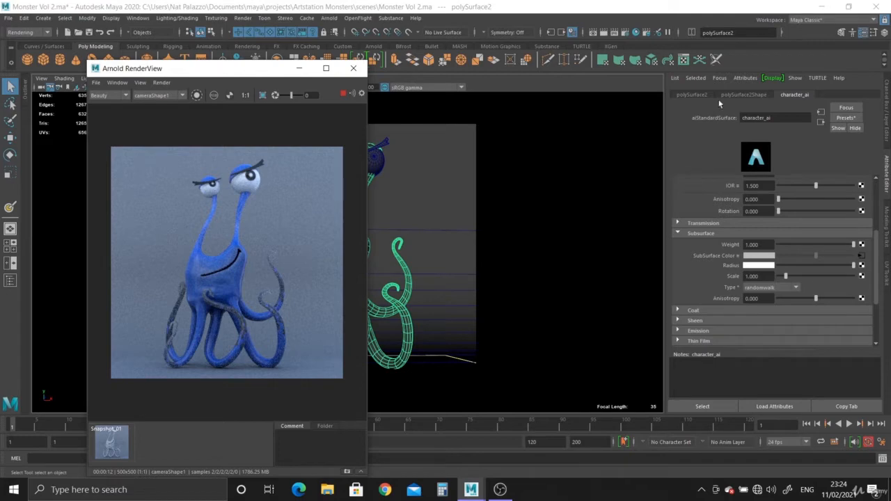
Inspect polySurface2Shape's Arnold attributes and return to the character_ai shader
click(738, 95)
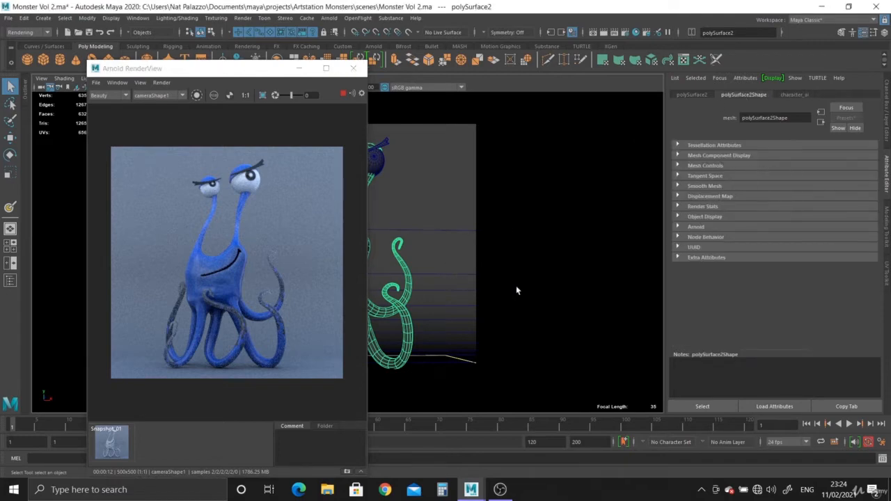
click(696, 226)
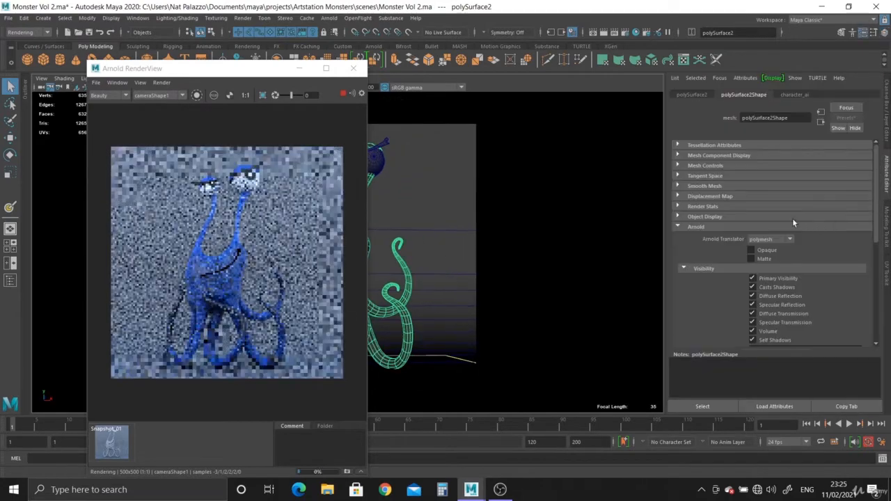
click(794, 94)
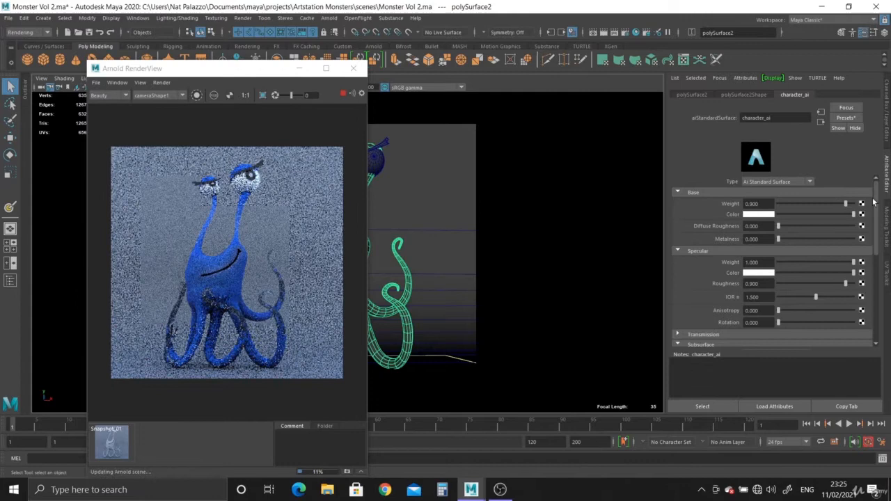
Switch the character_ai subsurface scattering Type to randomwalk_v2
scroll(down, 3)
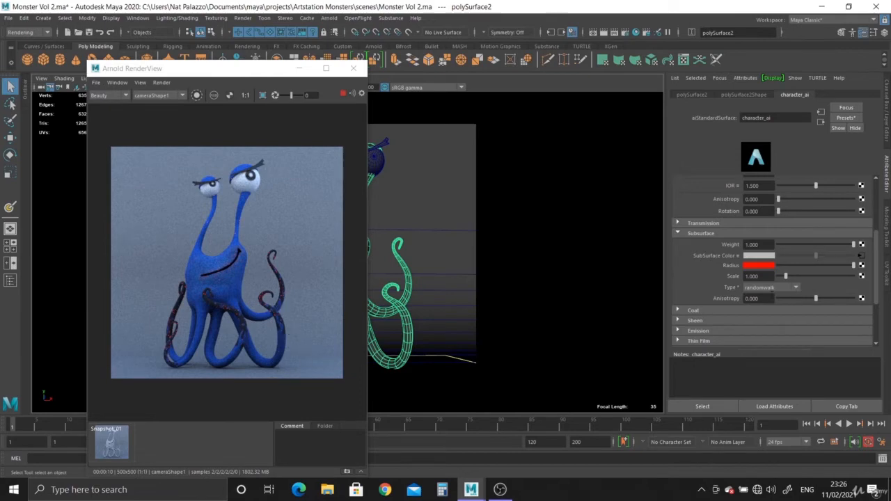
mouse_move(709, 284)
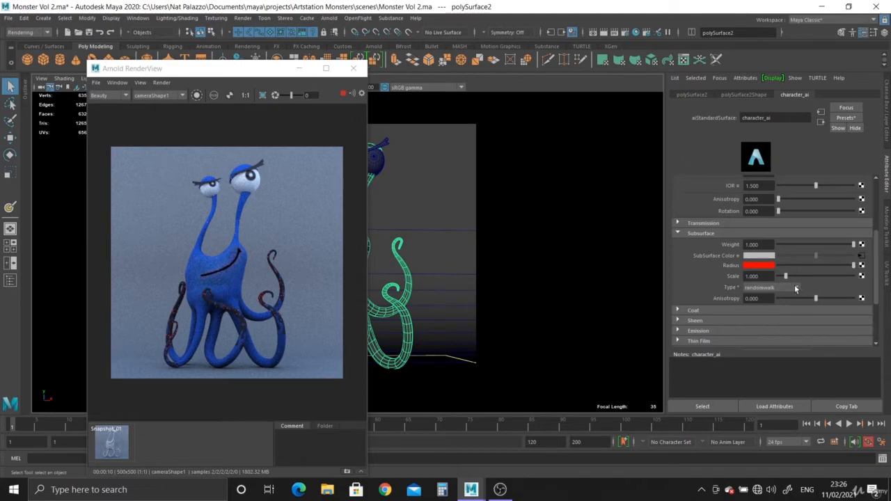
click(794, 287)
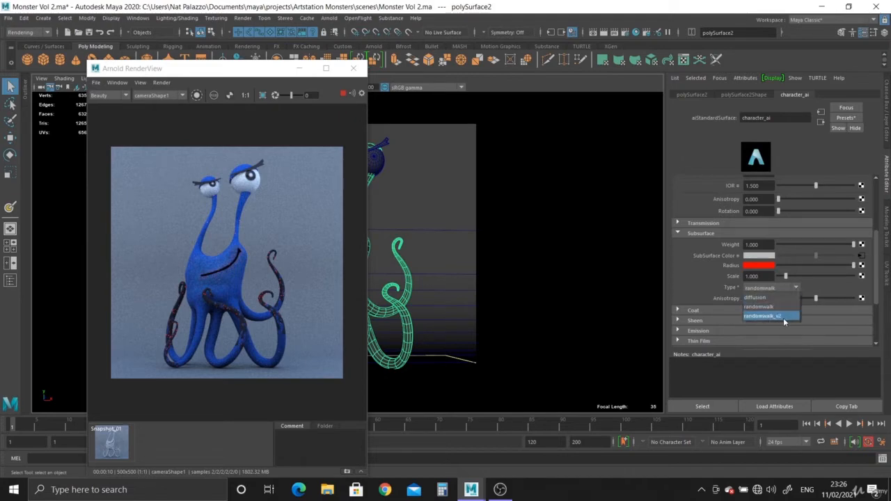
click(773, 320)
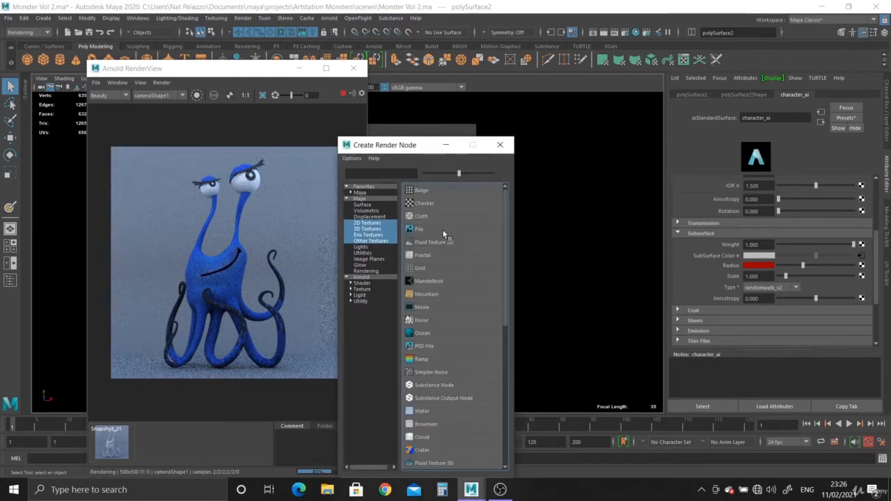
Map Subsurface Color with a new File node loading polySurface2Shape_color.jpg
click(418, 228)
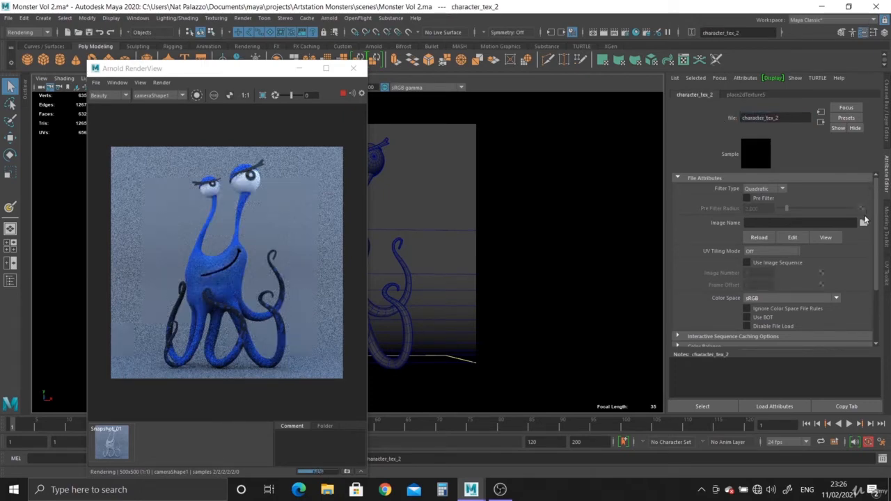
click(864, 223)
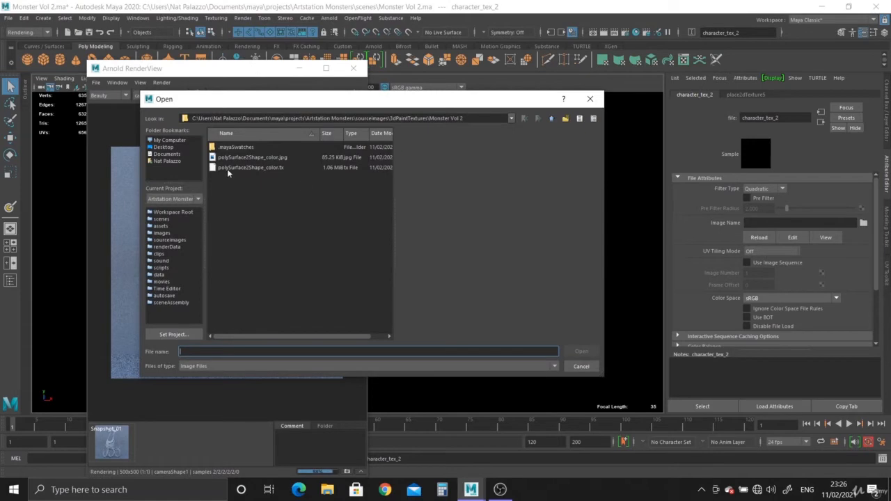
click(252, 156)
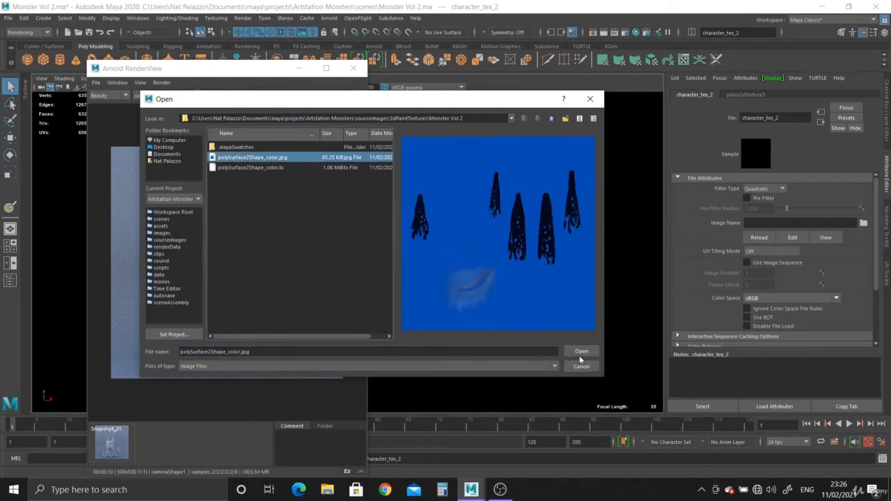
click(582, 350)
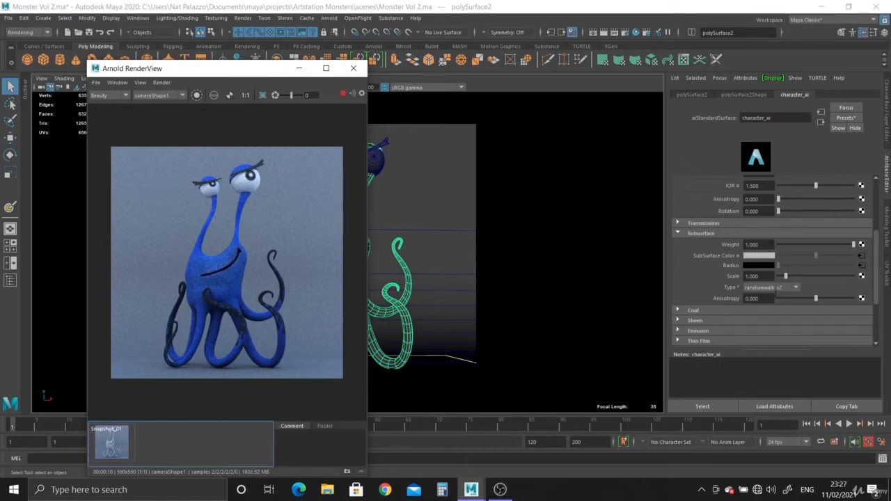
Store a snapshot of the blue monster render in RenderView and review the texture's Color Balance
scroll(down, 3)
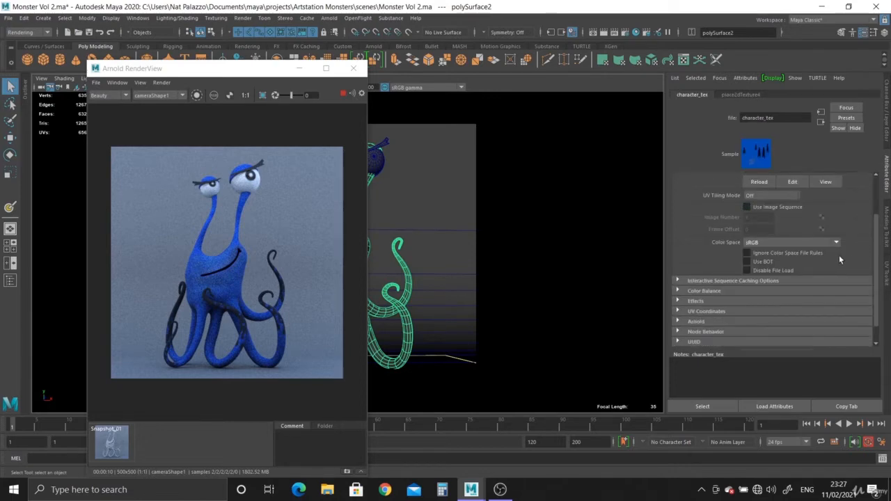
click(696, 290)
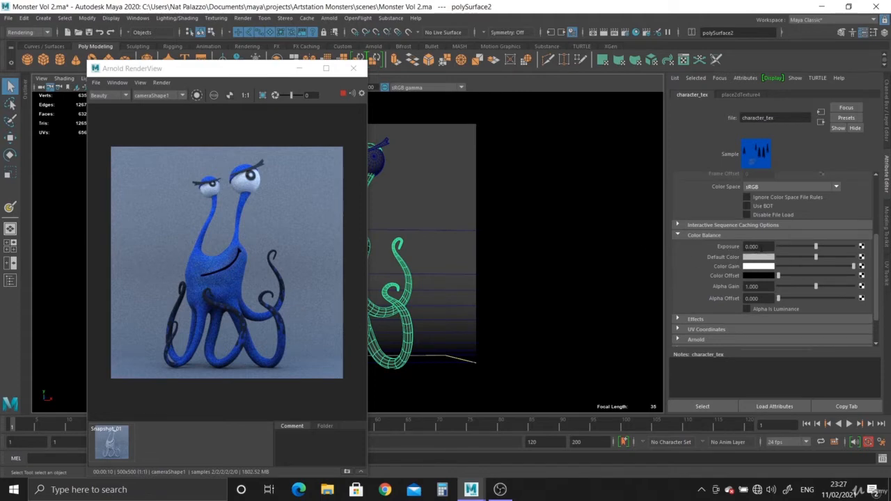
click(345, 471)
text(1.000)
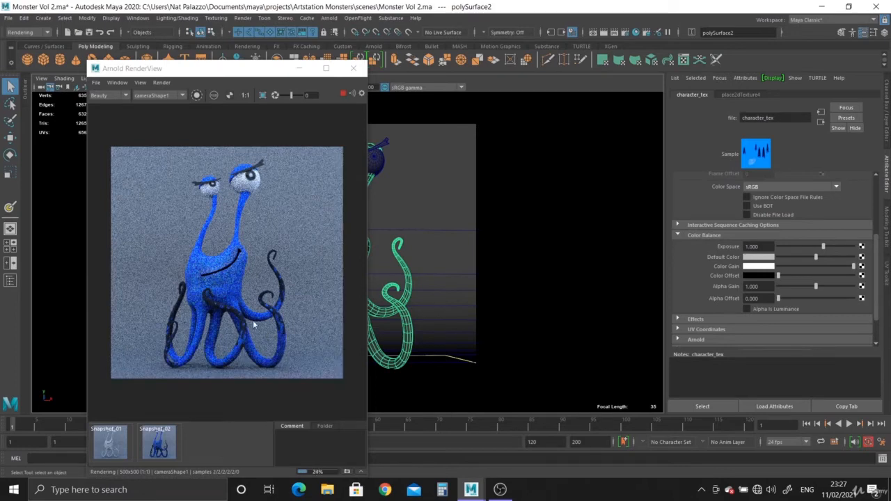
click(158, 443)
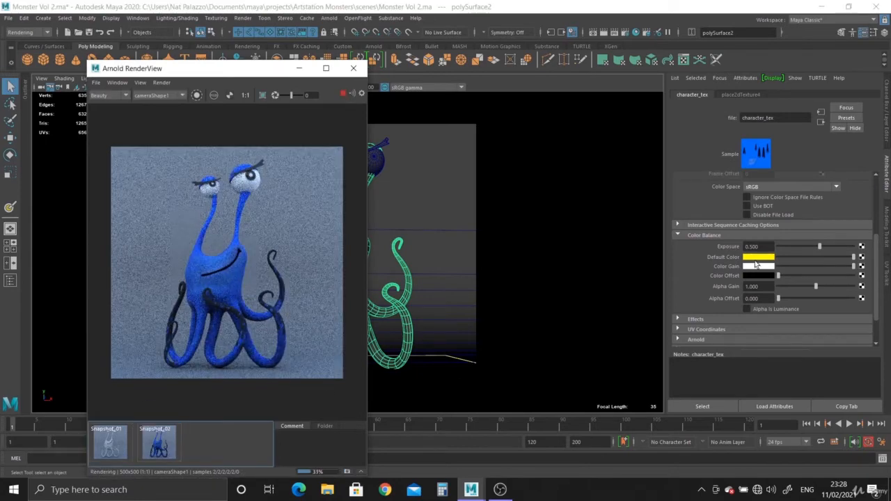
click(759, 256)
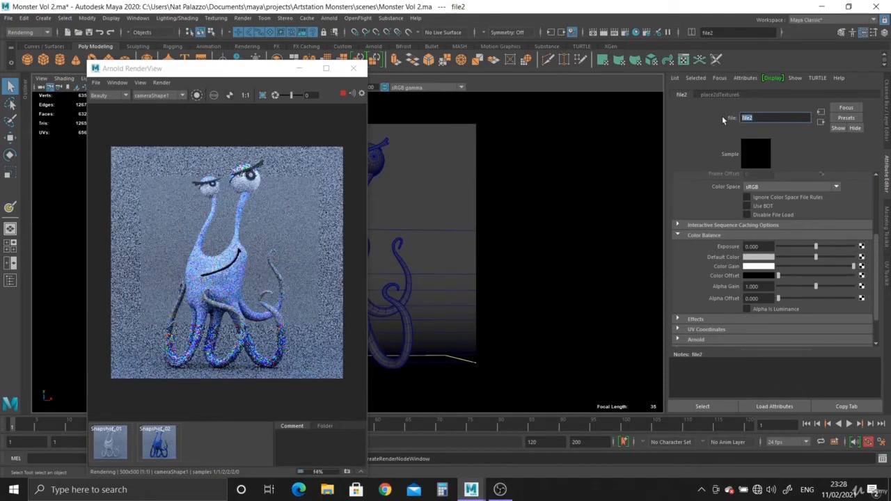
Rename file2 to character_tex_3 and load the monster colour texture image into it
text(character_tex_3)
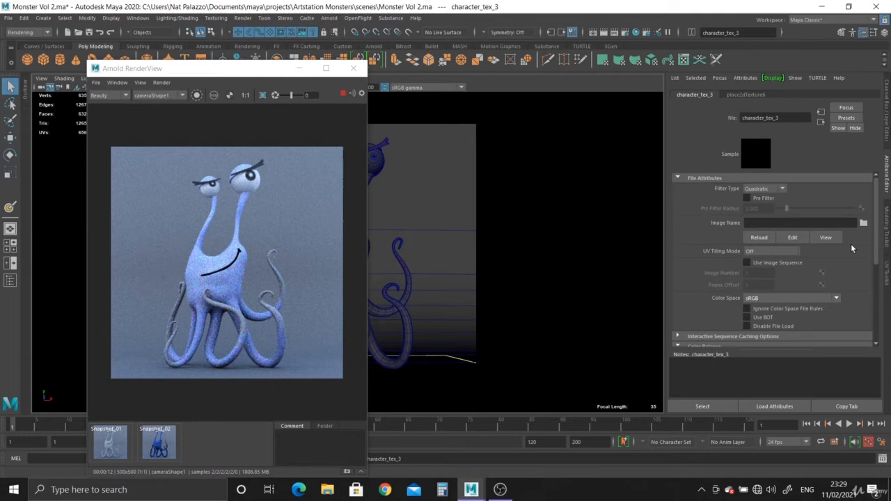
click(869, 222)
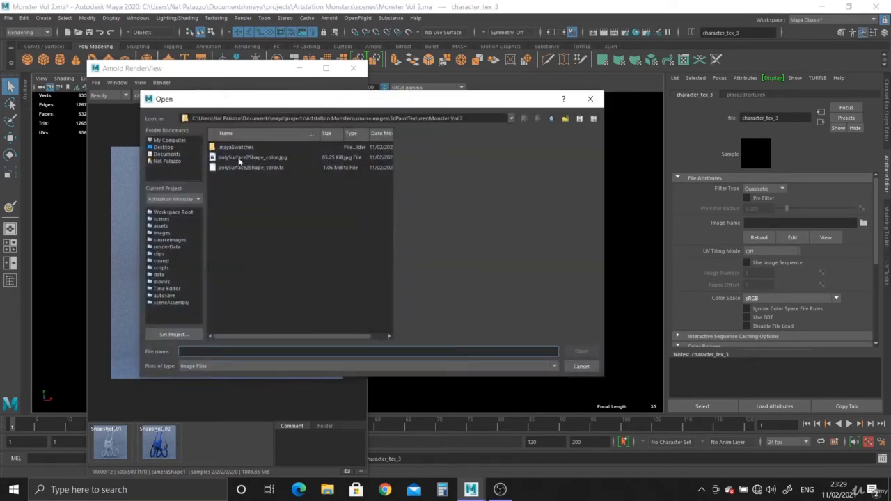
double_click(253, 156)
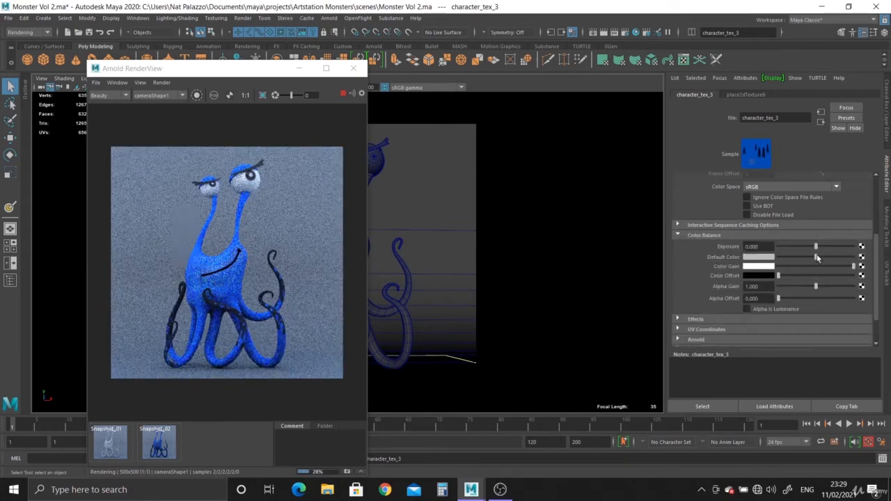
click(158, 442)
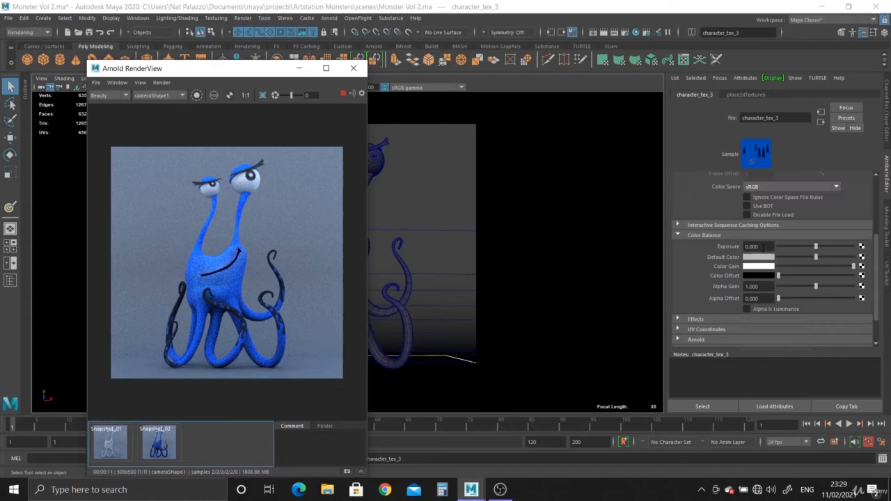
Drag the texture's Exposure down, up above neutral, and back to neutral to test it
drag(816, 245, 832, 245)
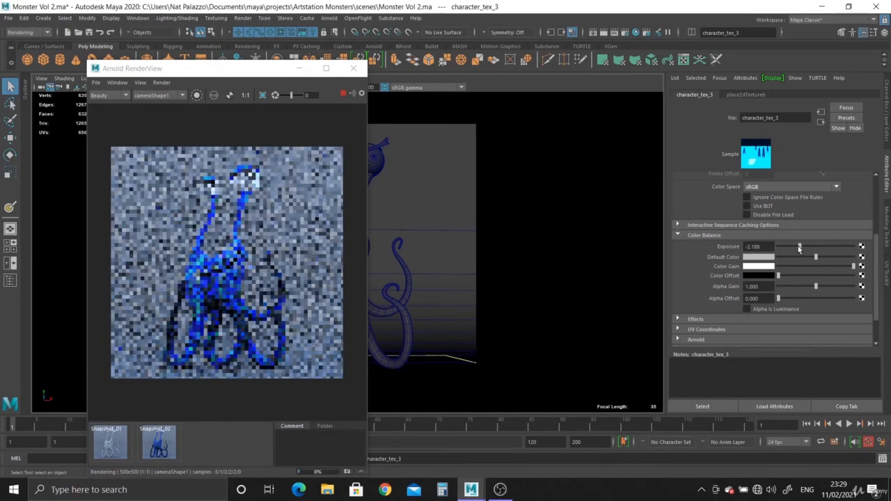
drag(799, 247, 784, 246)
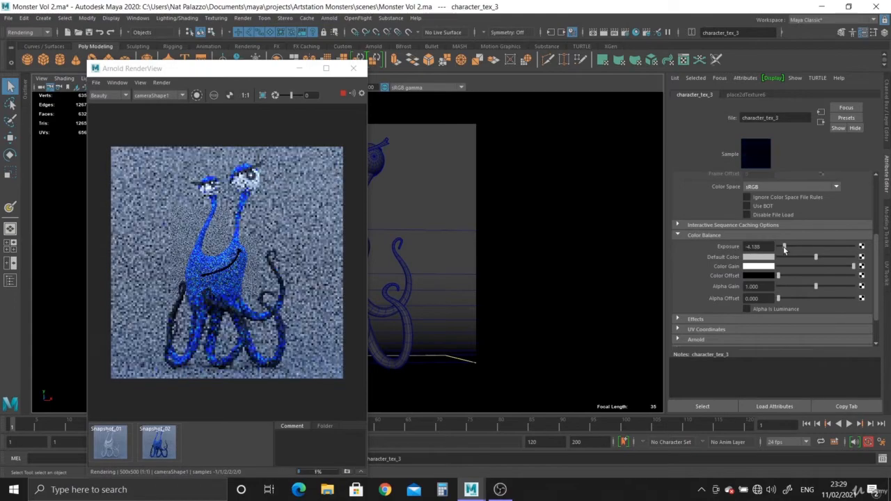
drag(782, 245, 827, 245)
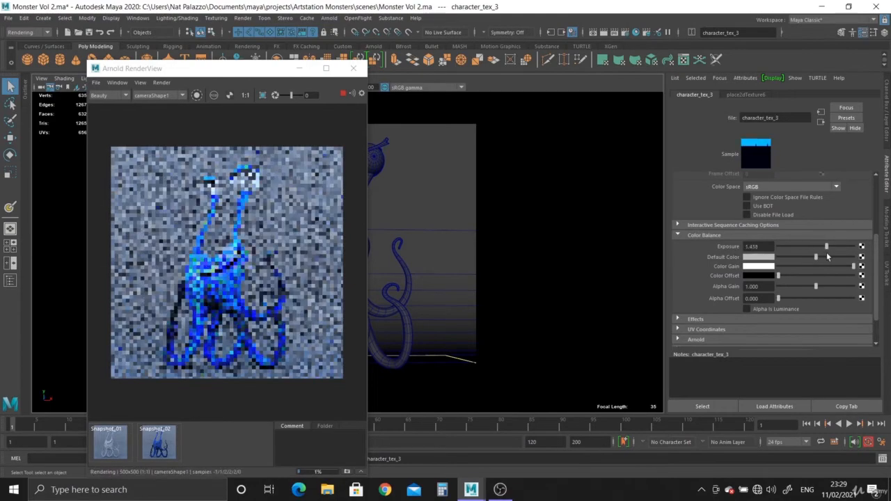
drag(827, 245, 818, 245)
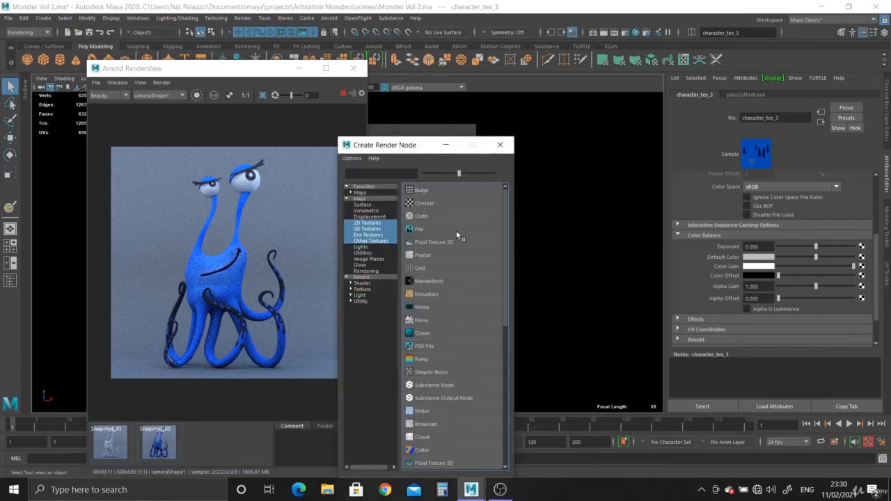
Show the 2D Textures node types in the Create Render Node window
click(418, 228)
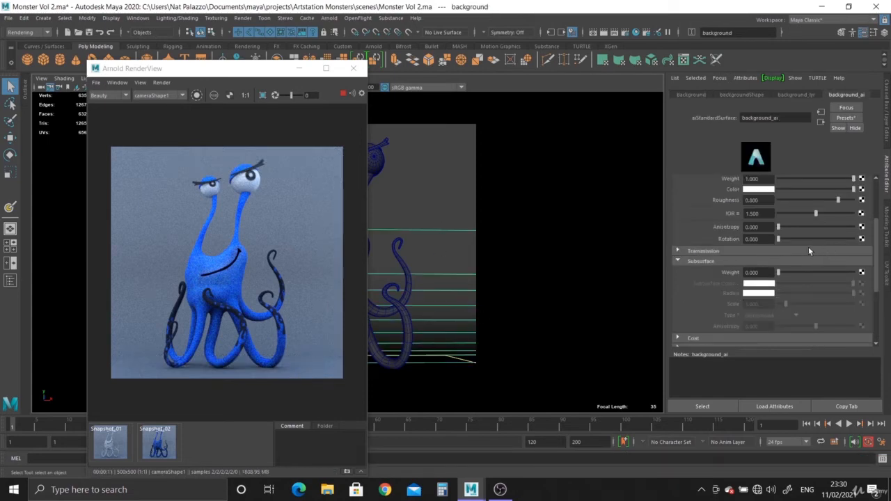
Tint the AO_background white swatch through brown and dark grey, settling on pale grey-blue
scroll(down, 3)
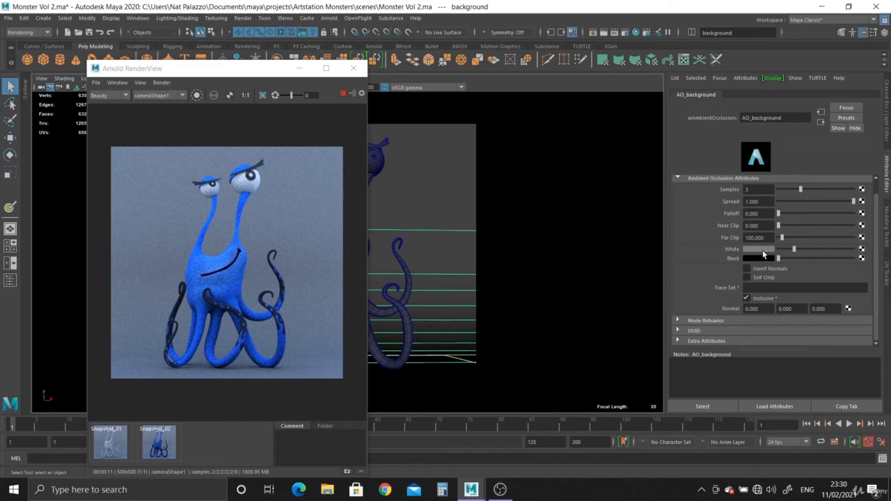
click(758, 248)
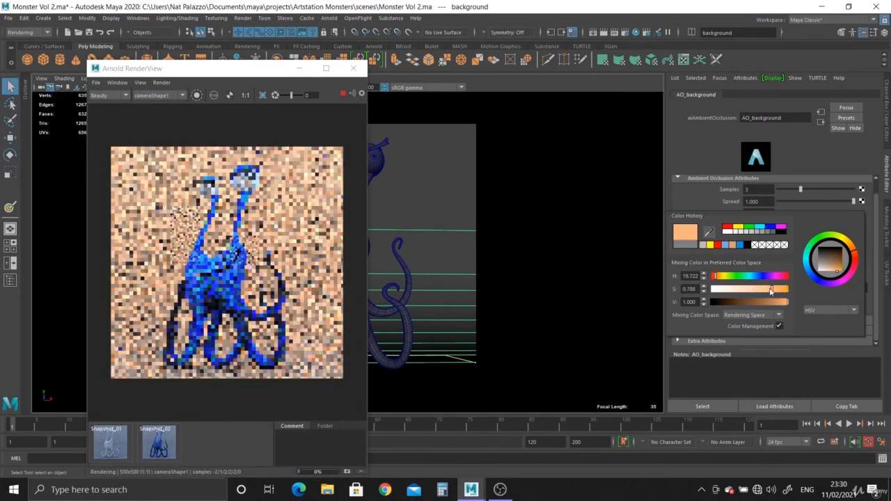
drag(769, 300, 749, 301)
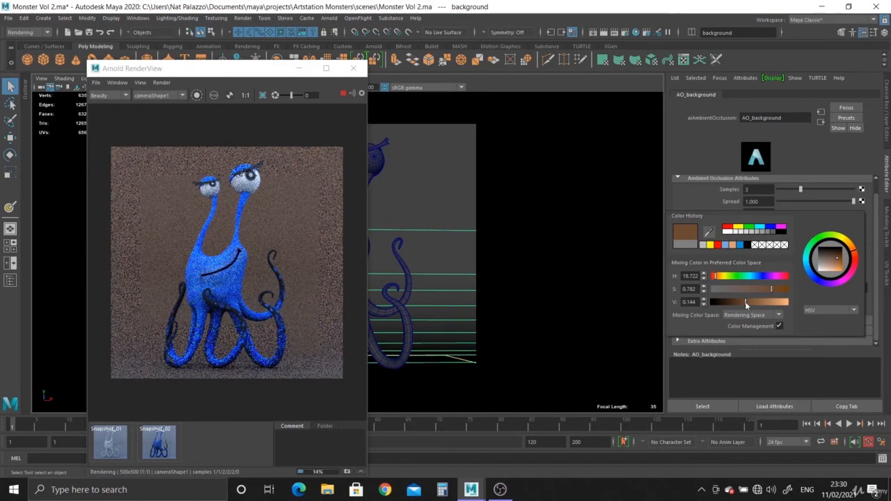
drag(771, 288, 731, 288)
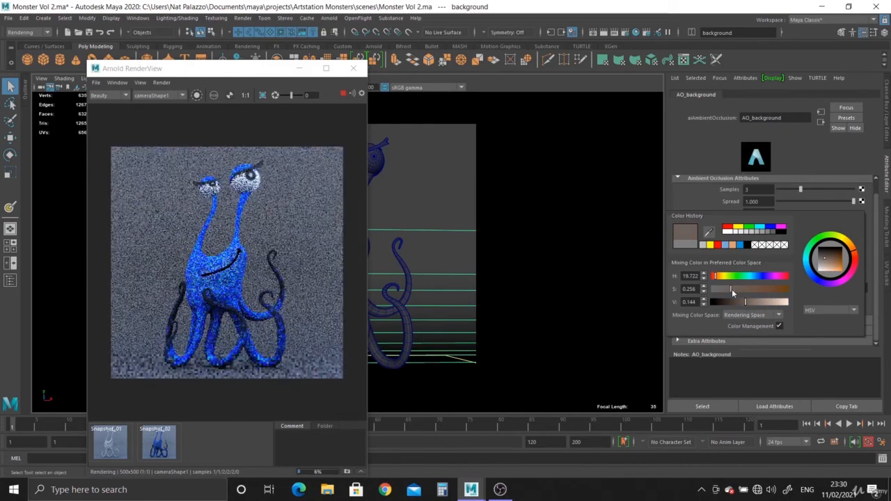
drag(744, 301, 766, 300)
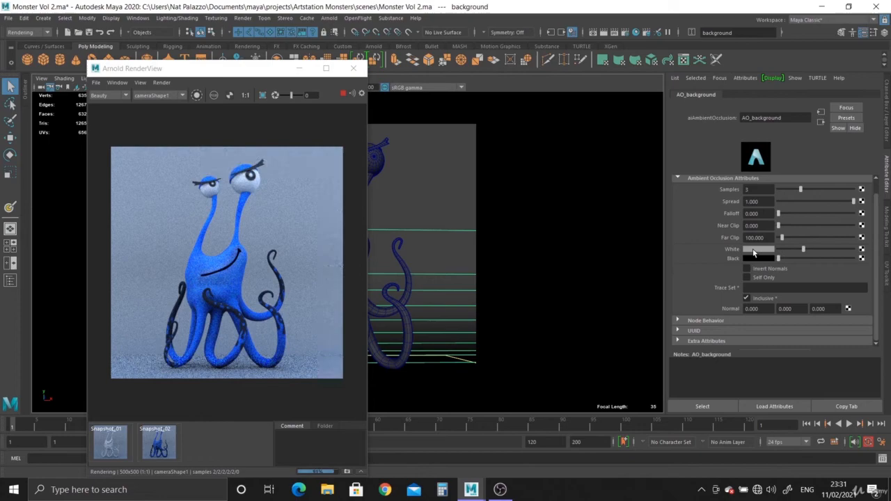
Adjust the AO_background white swatch HSV sliders to a deep warm sandy tan
click(758, 250)
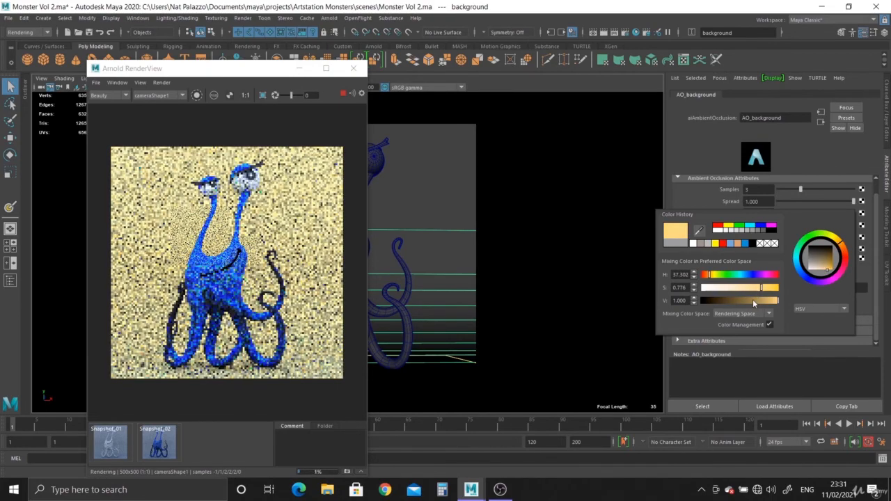
drag(766, 301, 765, 301)
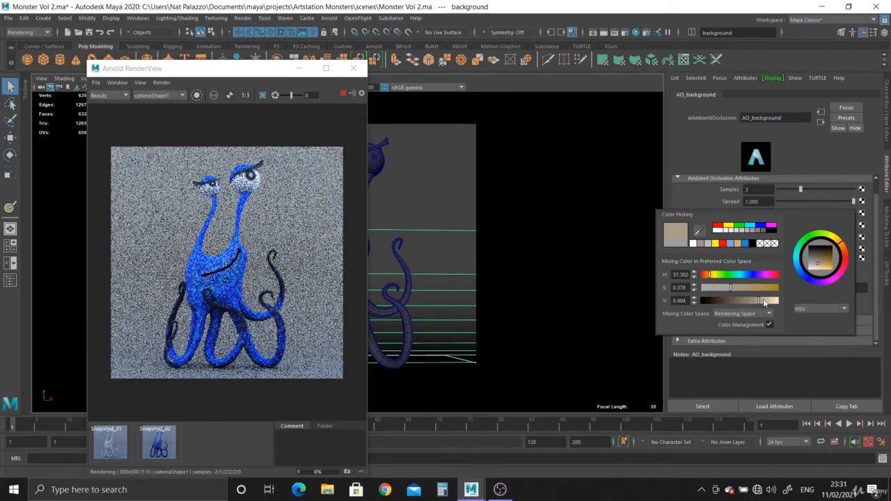
drag(754, 301, 731, 287)
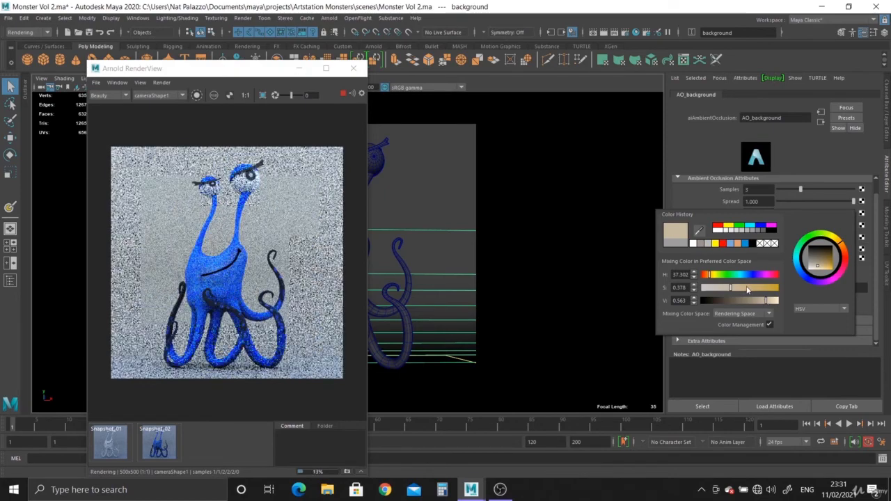
drag(731, 286, 752, 287)
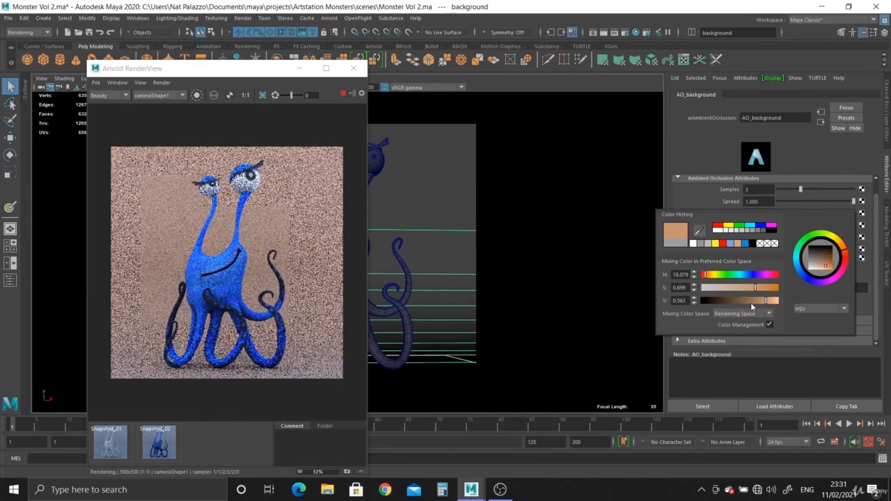
drag(759, 301, 766, 300)
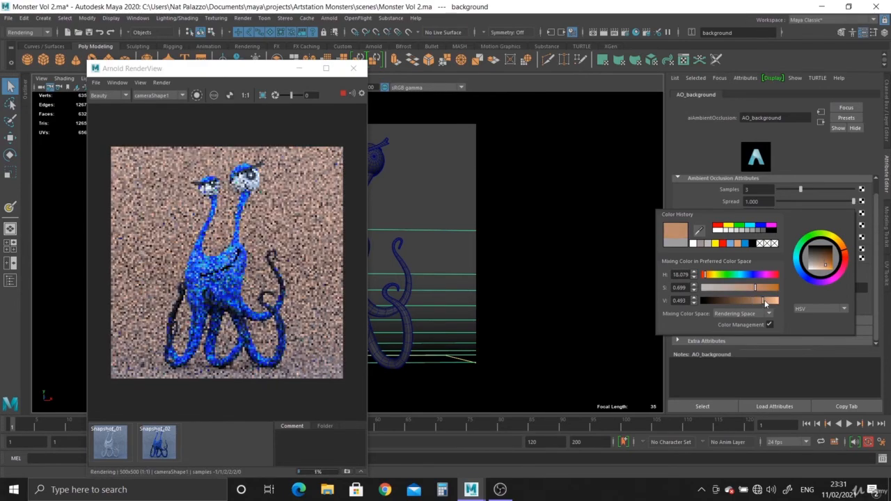